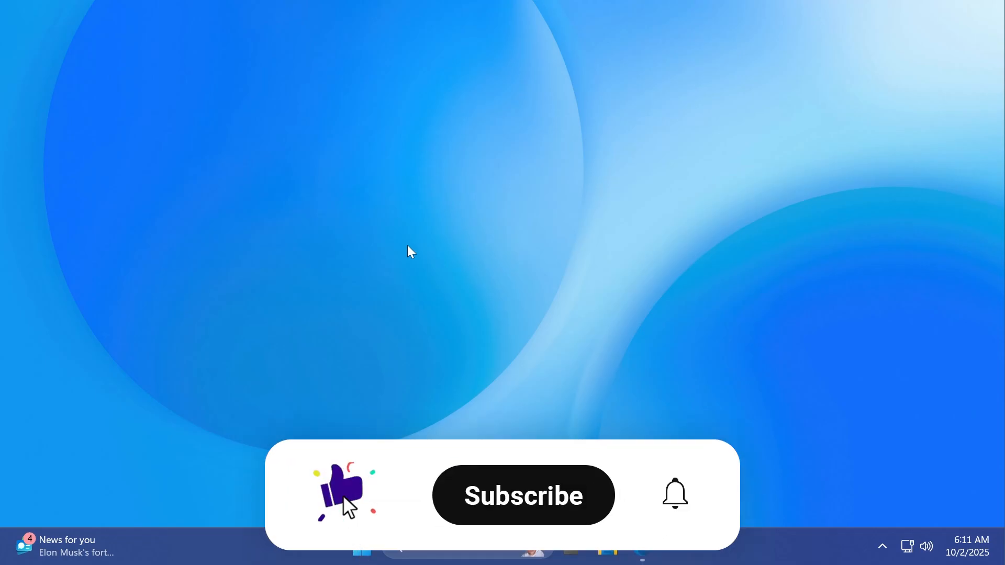
Reach the Create Windows 11 Installation Media section and download MediaCreationTool.exe.
left_click(522, 495)
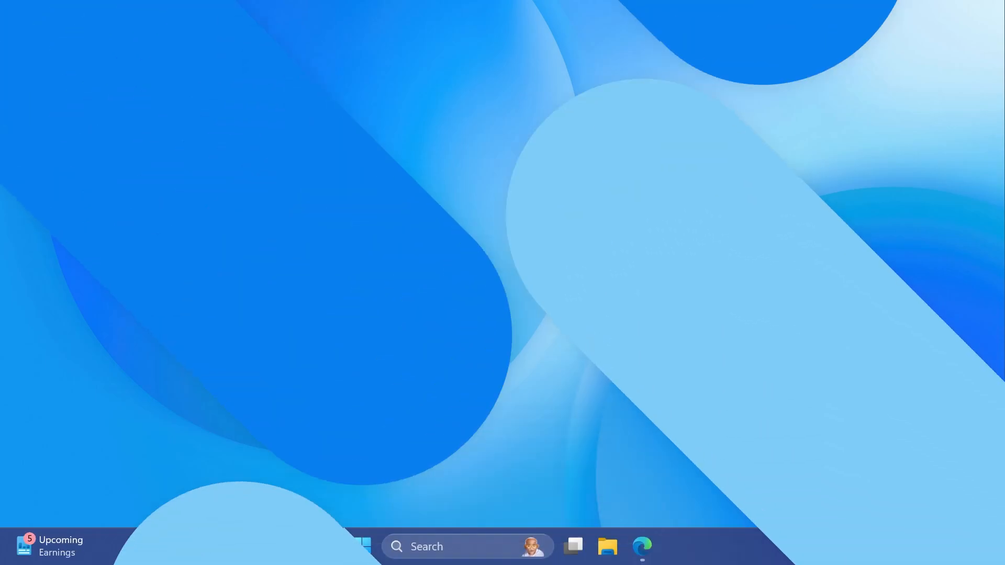
left_click(641, 547)
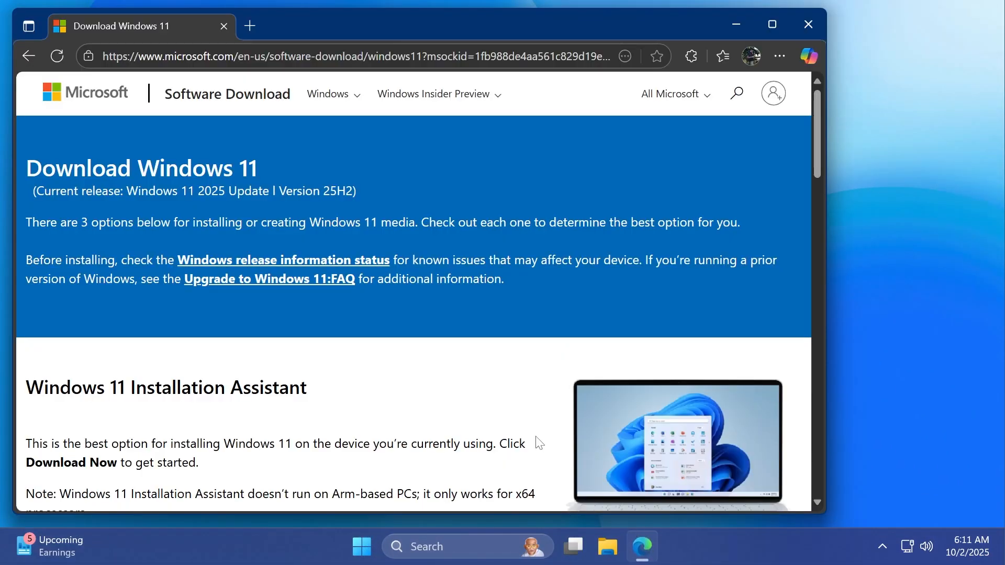
mouse_move(381, 207)
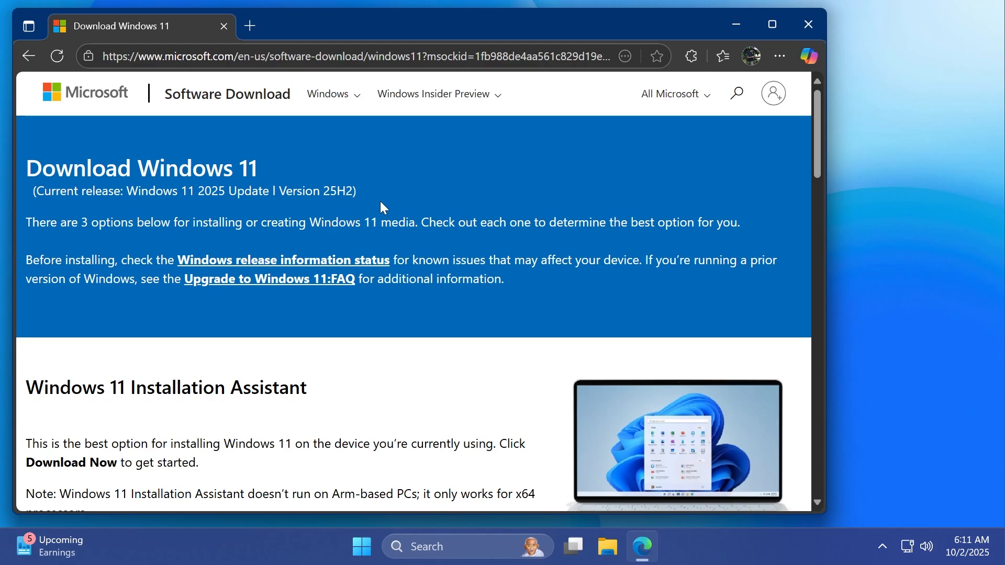
mouse_move(299, 210)
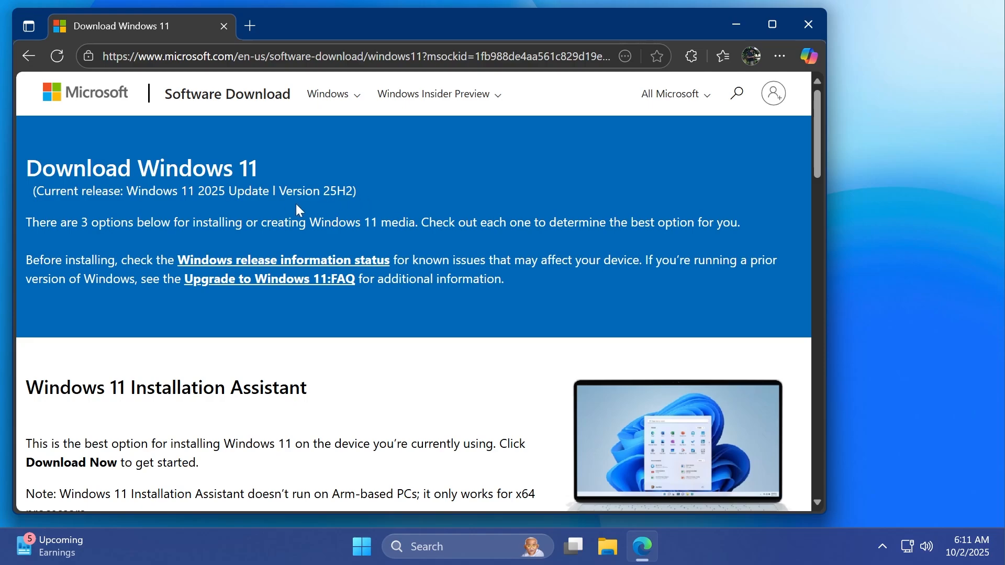
mouse_move(197, 210)
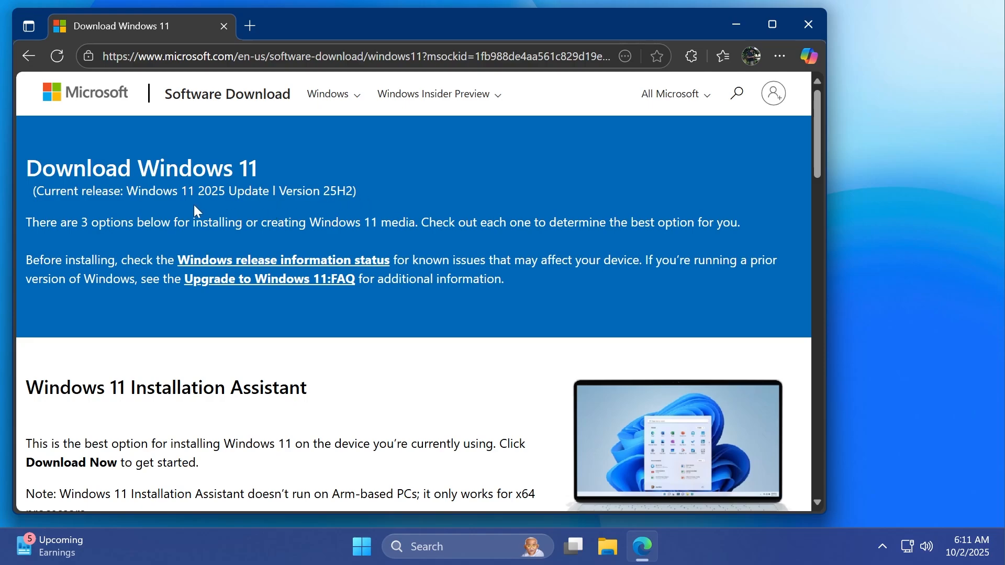
scroll("down", 3)
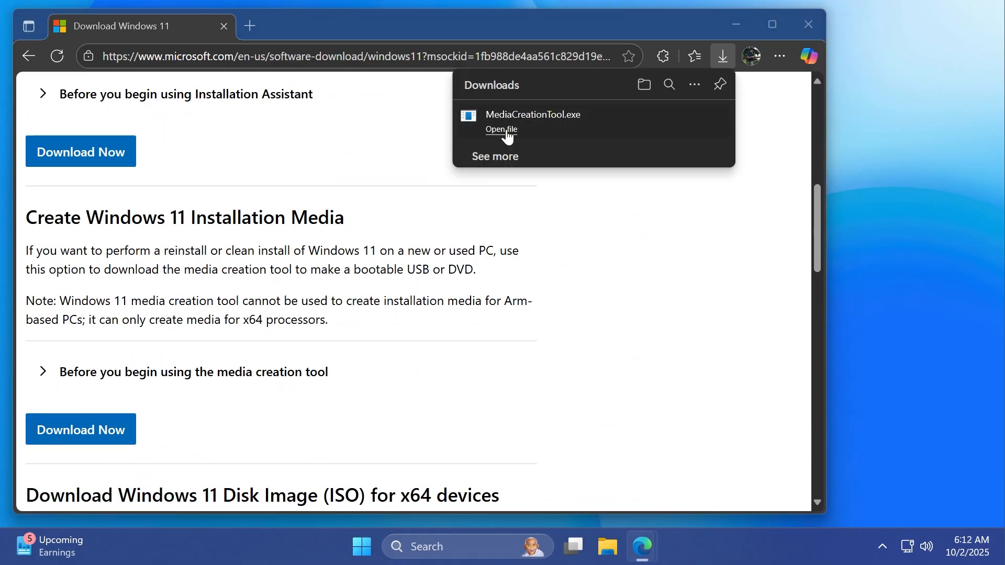
Run MediaCreationTool.exe with UAC allowed, keeping recommended language/edition and USB flash drive media.
left_click(502, 129)
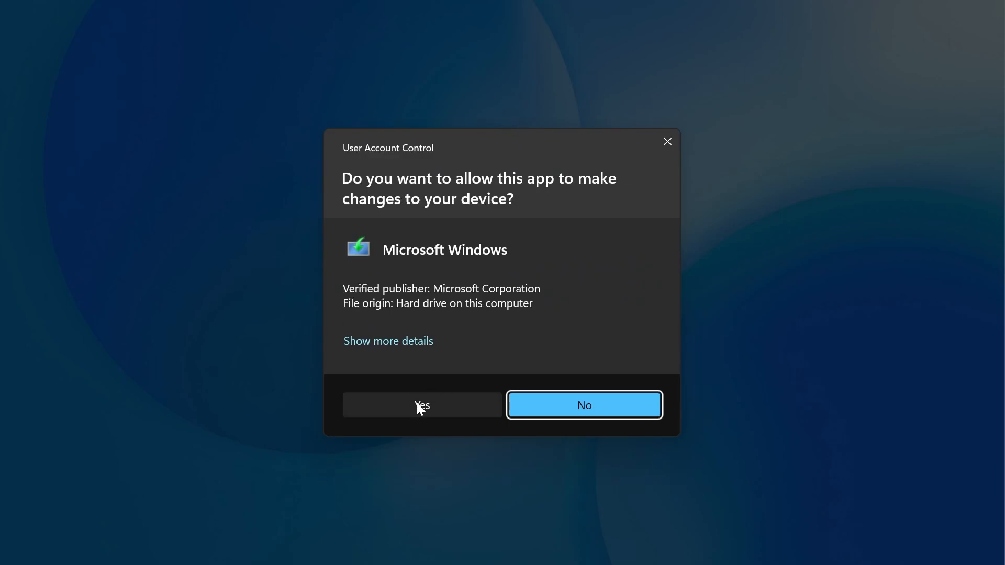
left_click(422, 405)
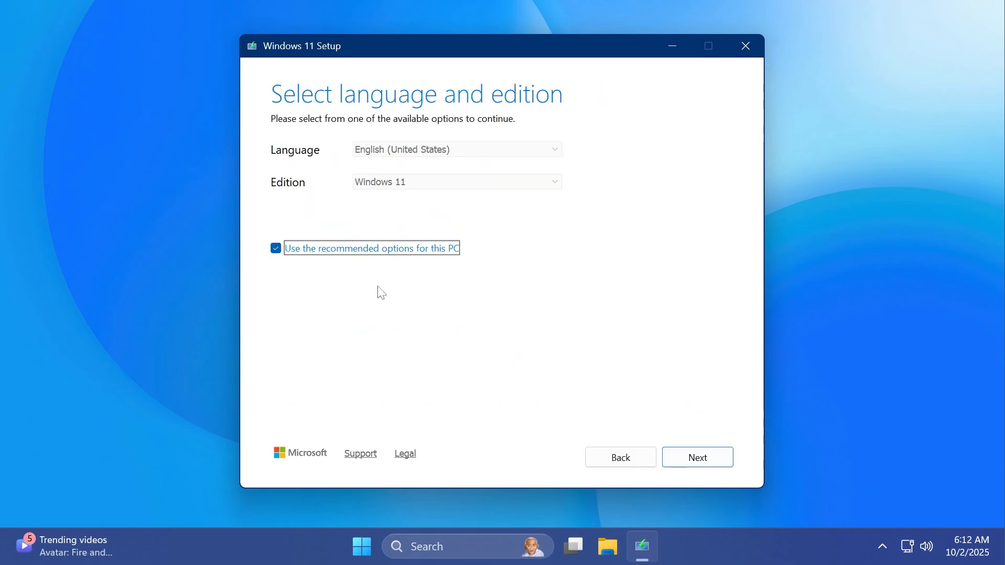
left_click(697, 457)
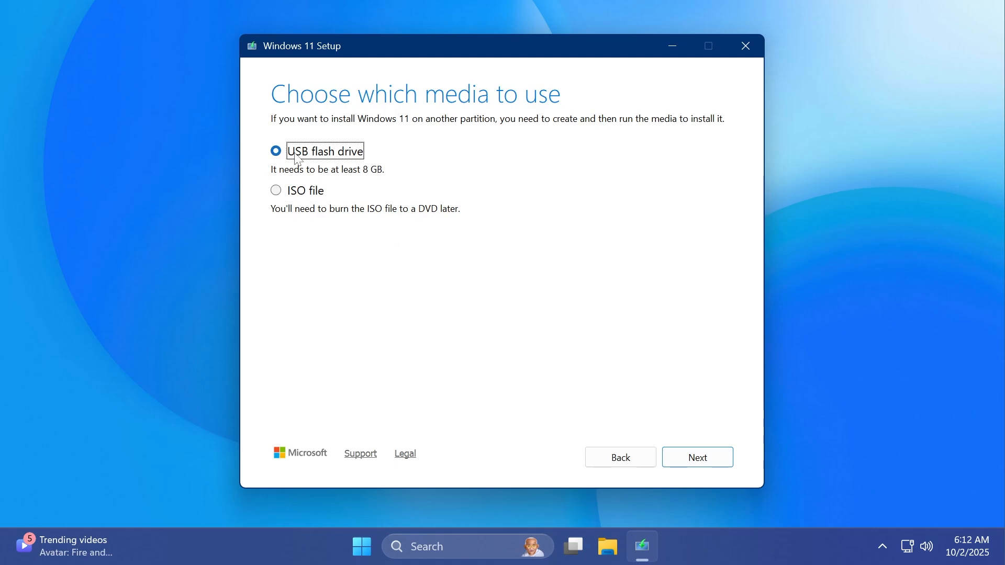
left_click(696, 458)
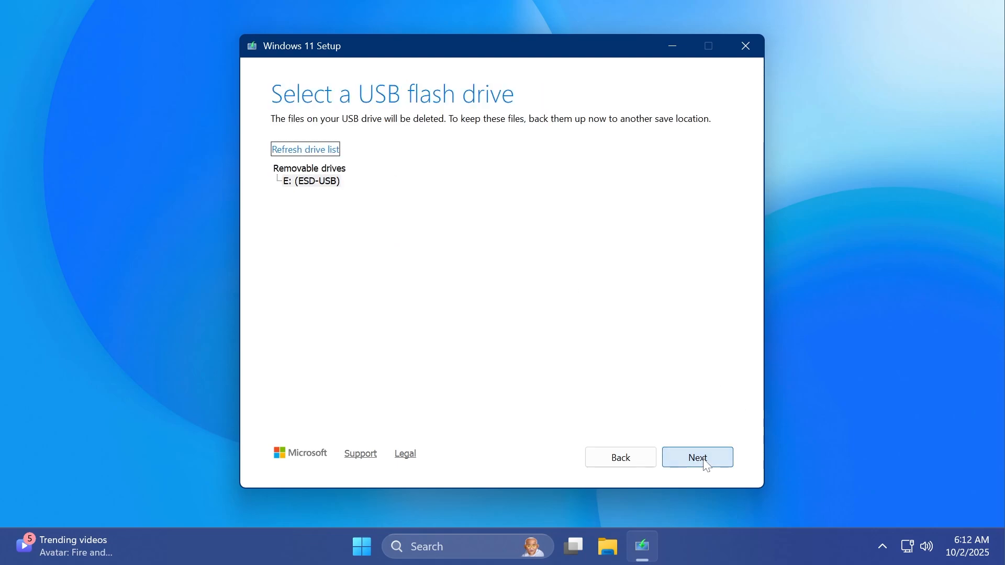
Target drive E: (ESD-USB) and start creating the installation media.
left_click(310, 181)
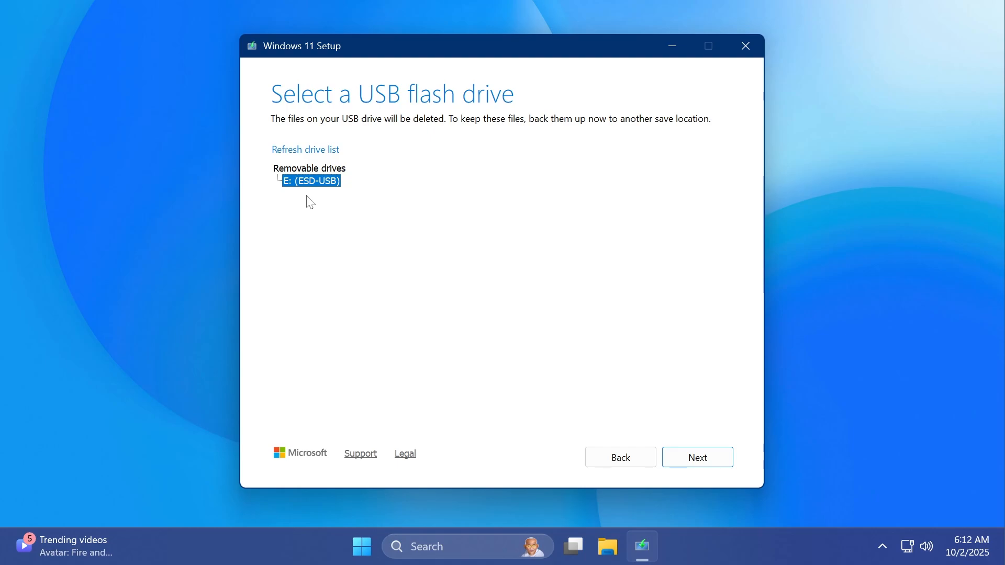
mouse_move(312, 196)
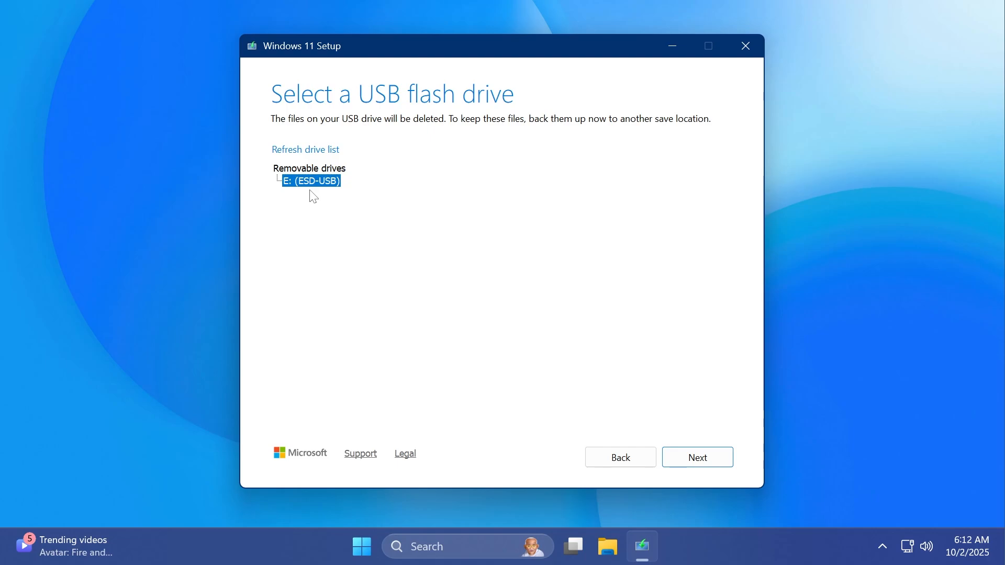
mouse_move(353, 180)
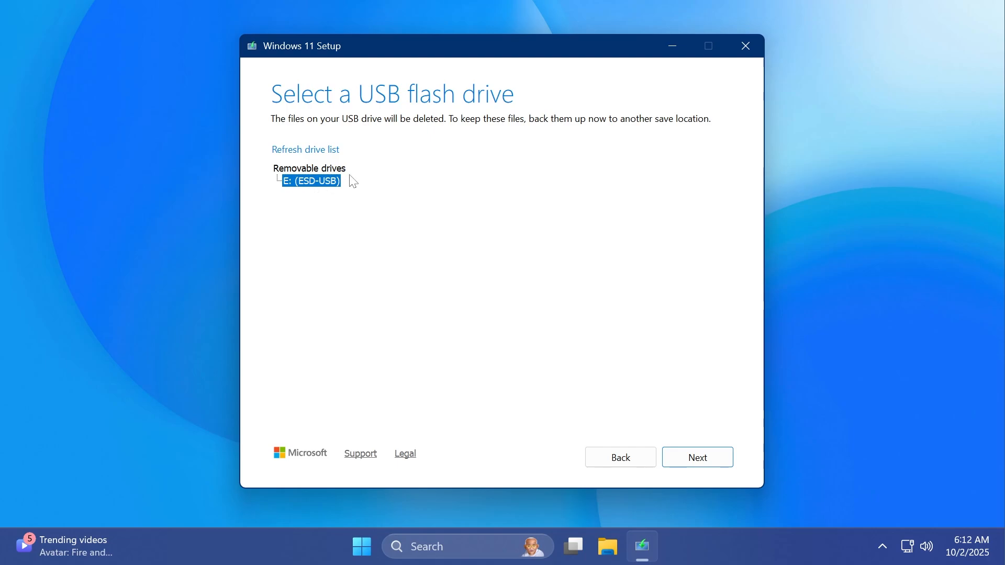
mouse_move(315, 209)
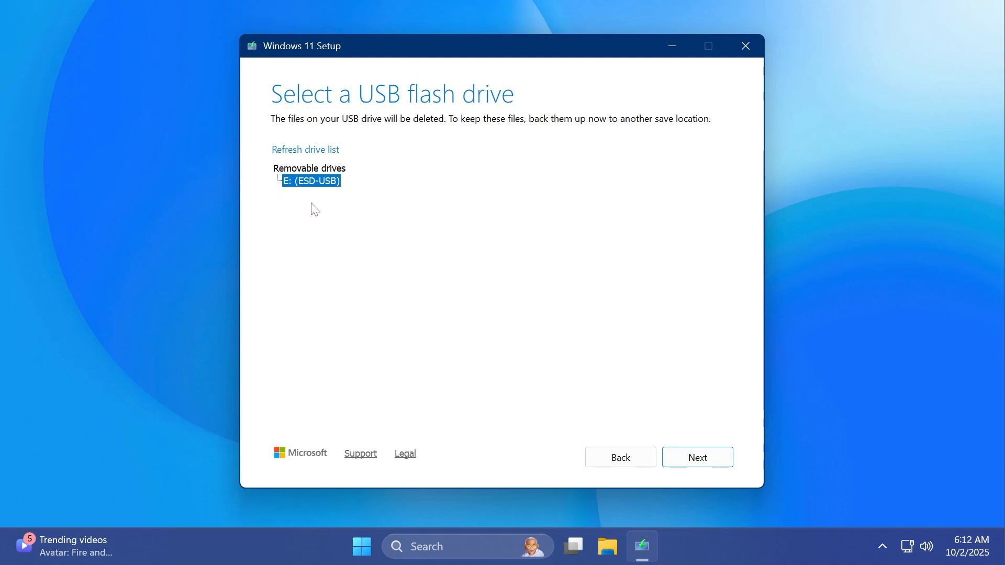
left_click(697, 458)
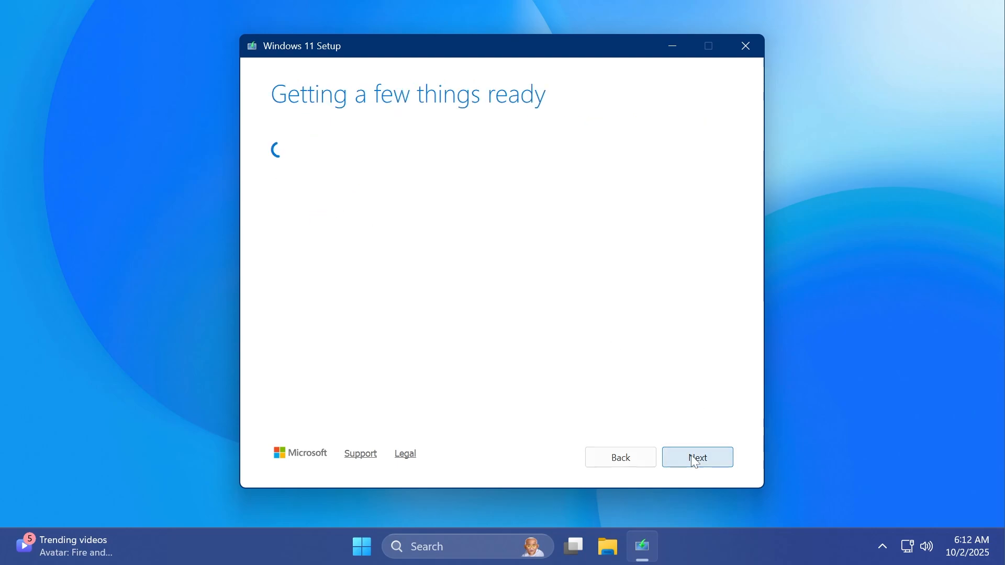
Let media creation finish until the USB flash drive E: is reported ready.
left_click(697, 457)
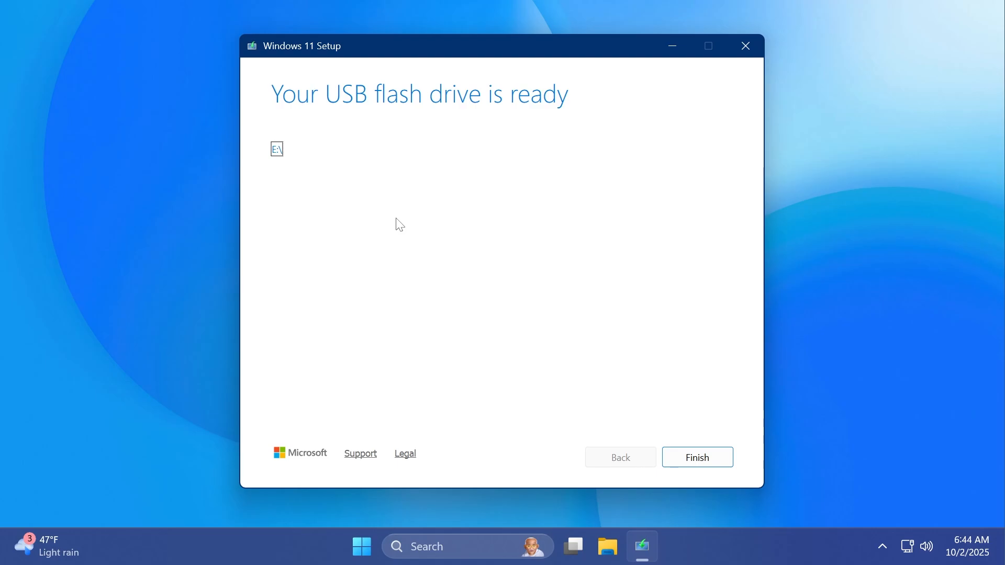
mouse_move(327, 123)
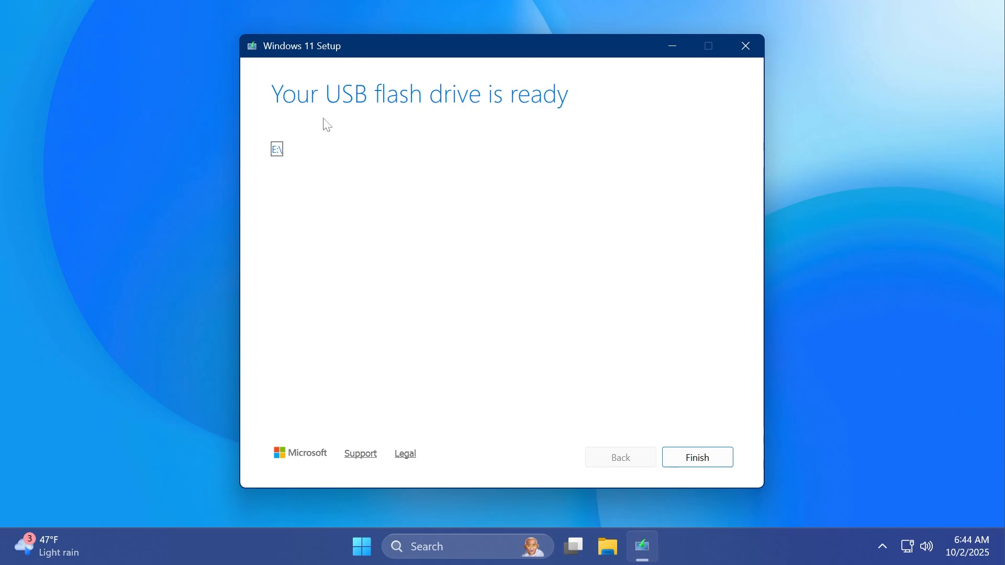
left_click(696, 458)
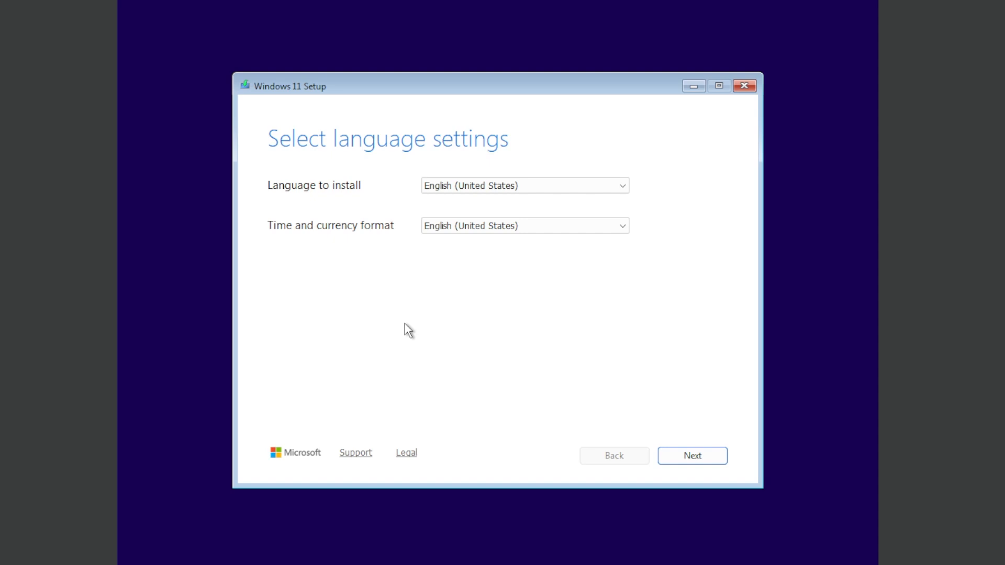
mouse_move(461, 295)
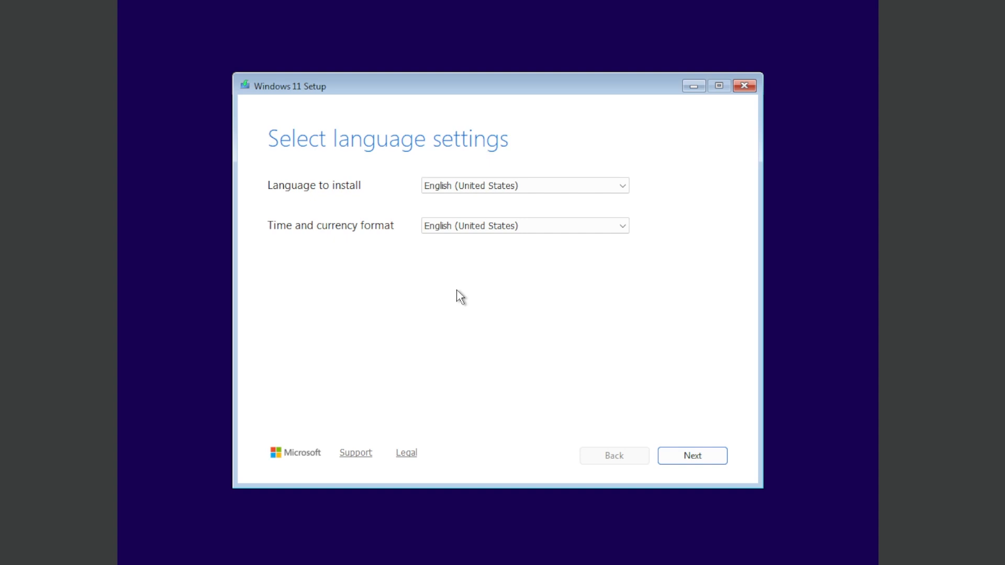
mouse_move(522, 156)
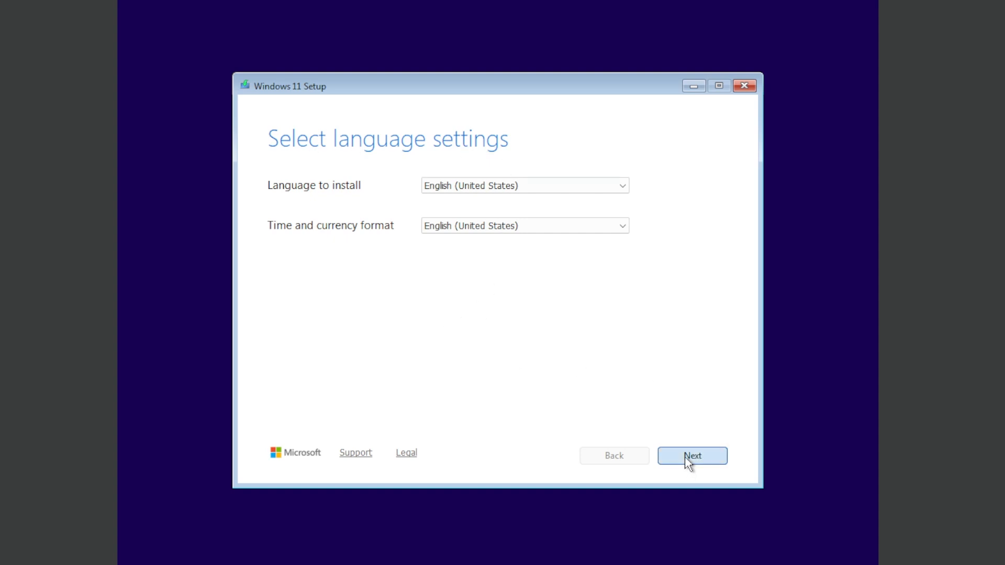
Keep English (United States) and proceed to install Windows 11 with the deletion agreement accepted.
left_click(693, 455)
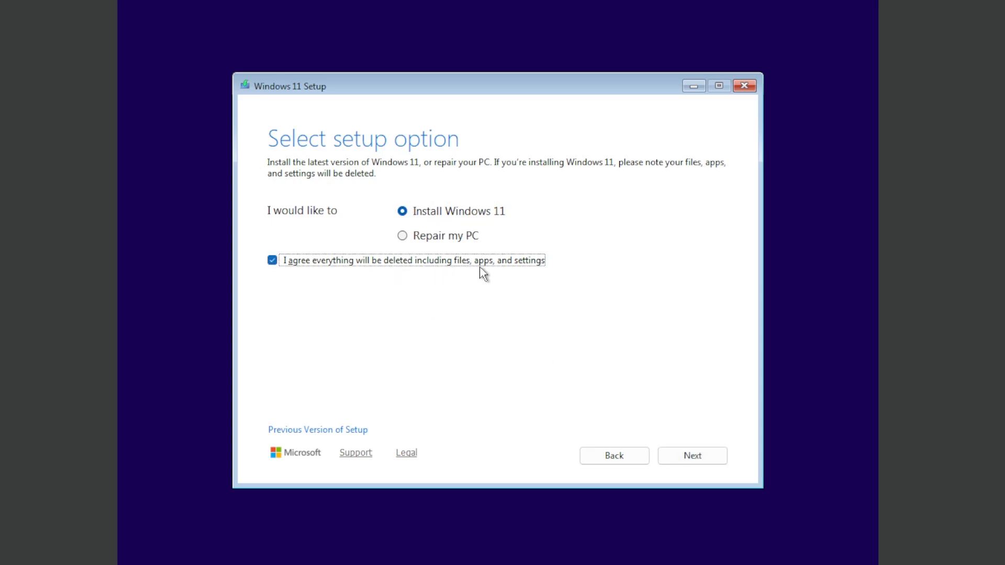
mouse_move(520, 275)
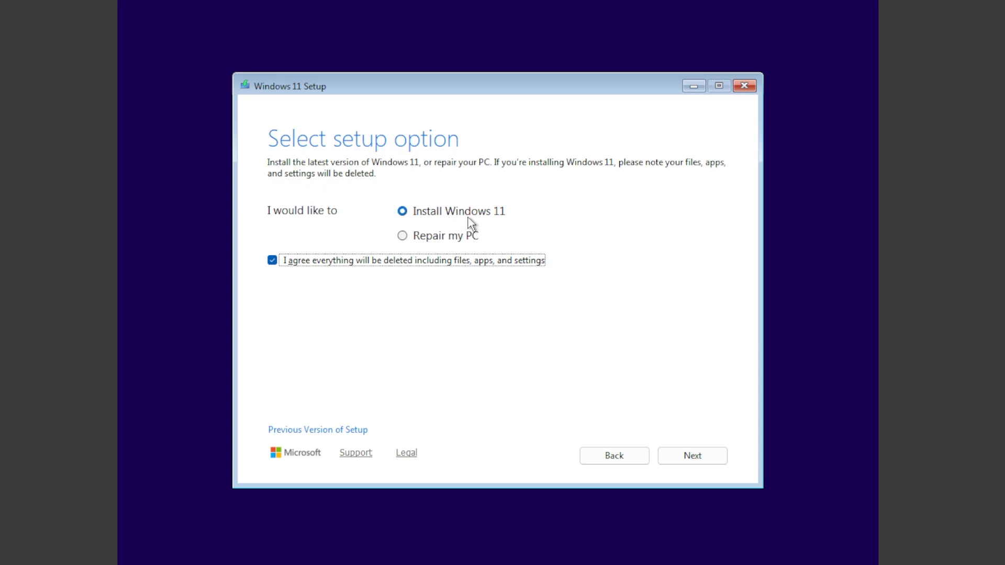
left_click(692, 456)
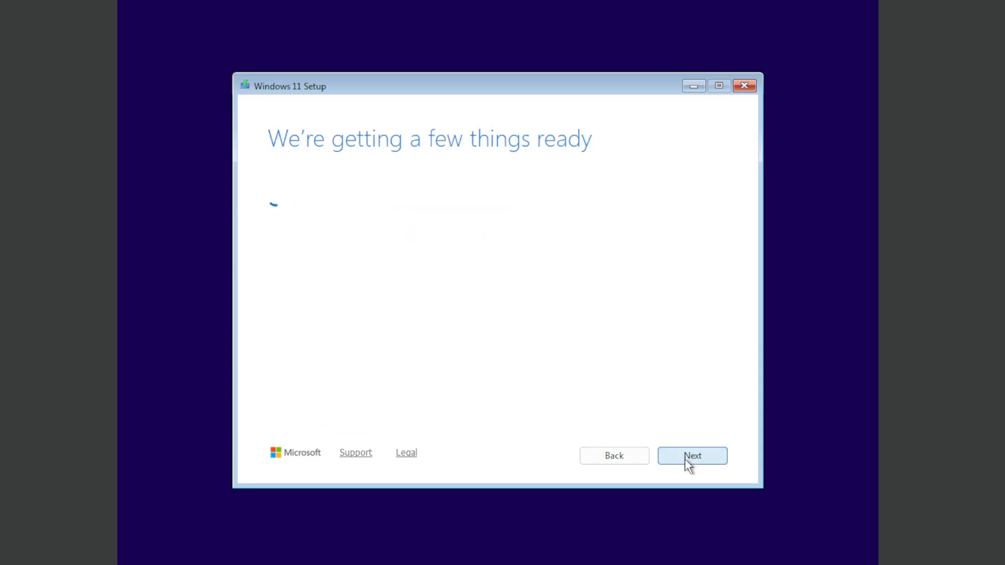
Skip the product key, choose Windows 11 Pro and install onto the 80 GB unallocated Disk 0.
left_click(692, 455)
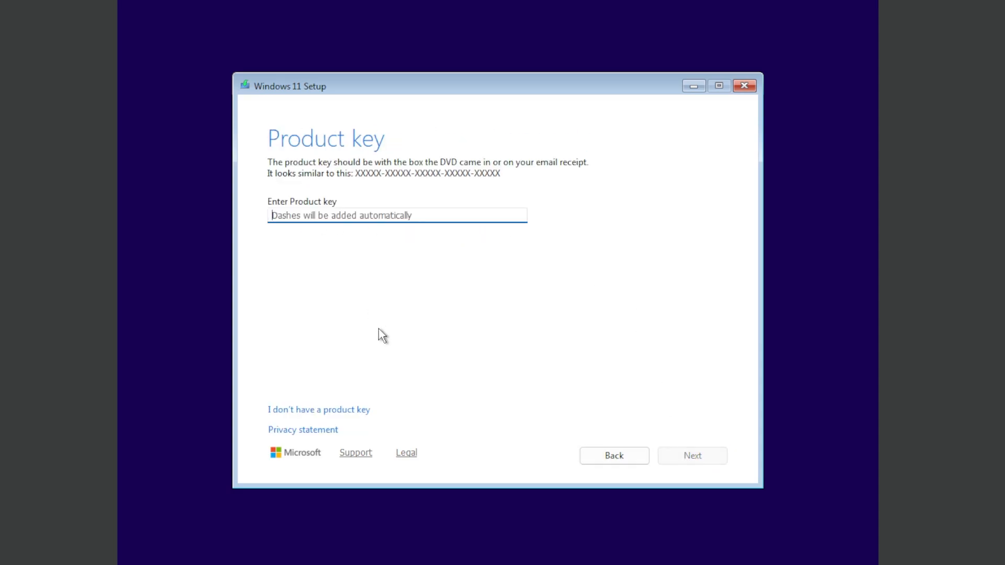
left_click(319, 410)
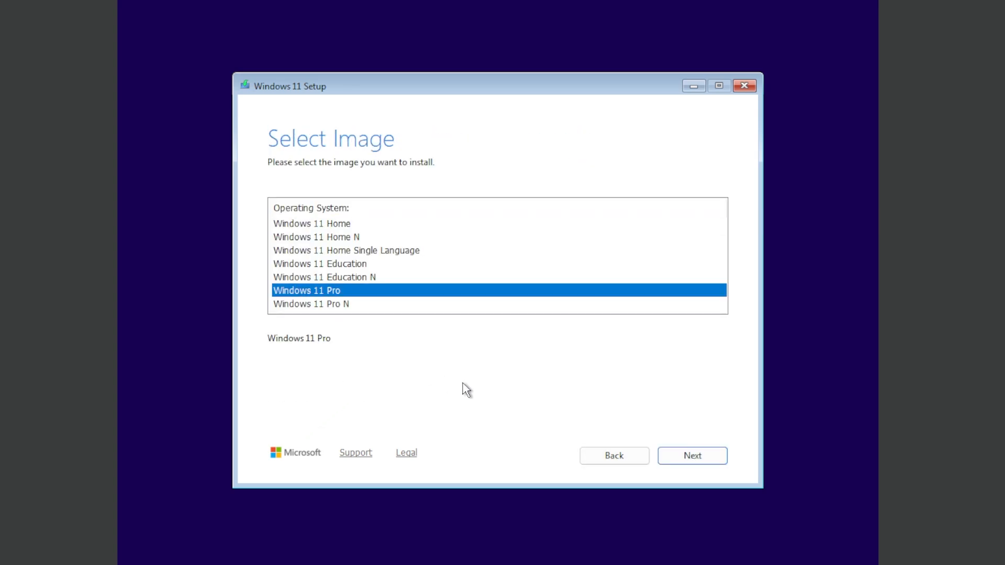
left_click(692, 455)
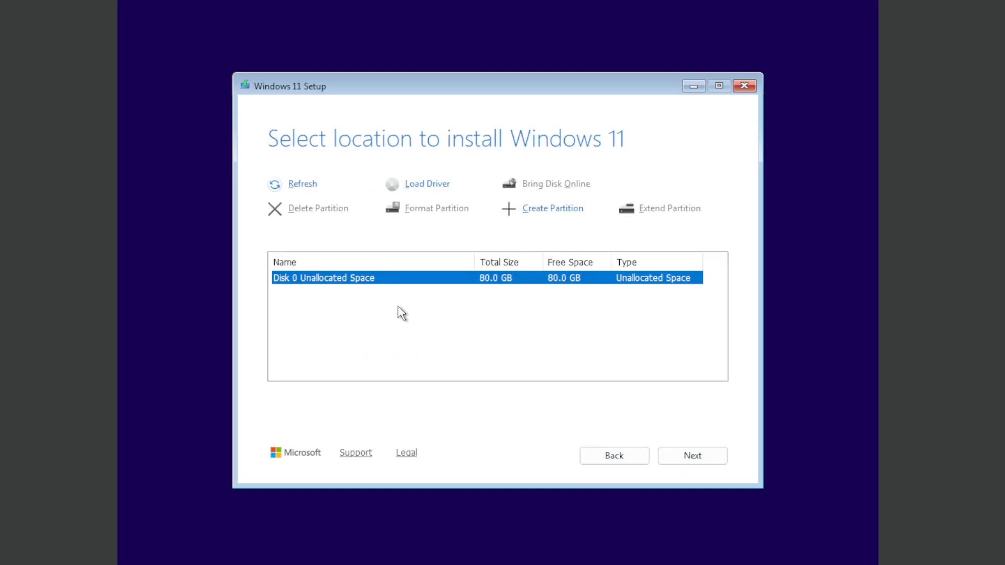
mouse_move(436, 327)
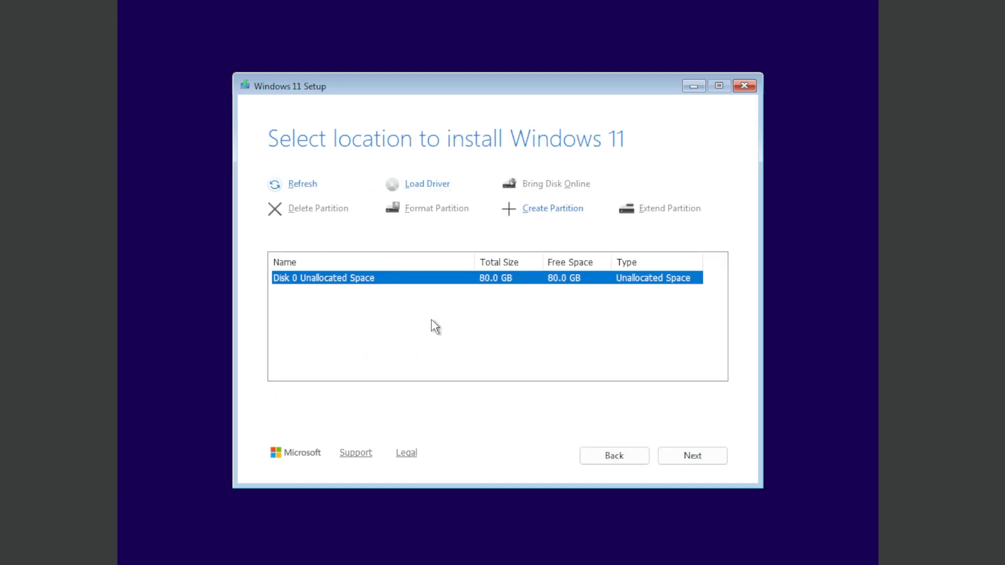
mouse_move(495, 296)
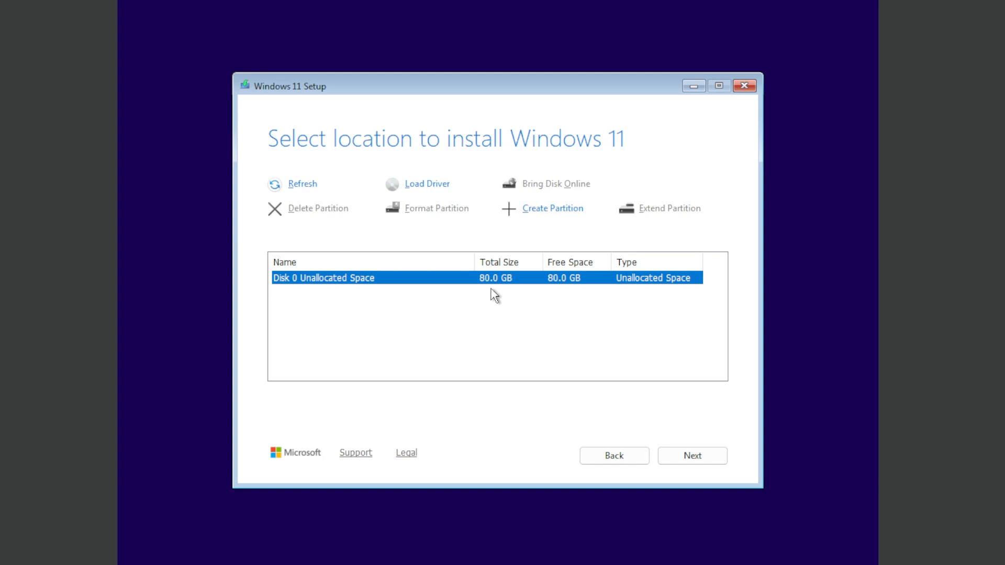
mouse_move(425, 350)
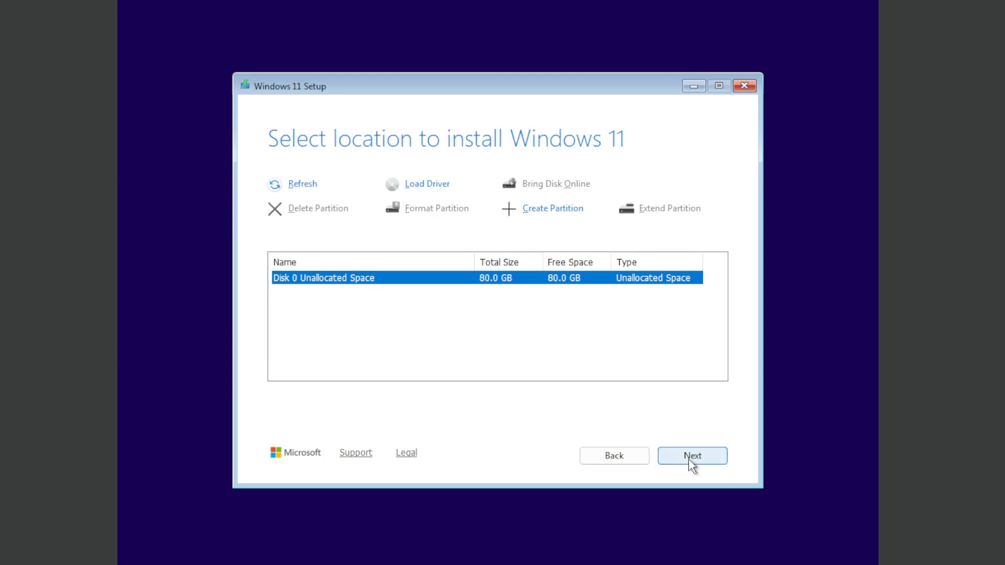
left_click(692, 456)
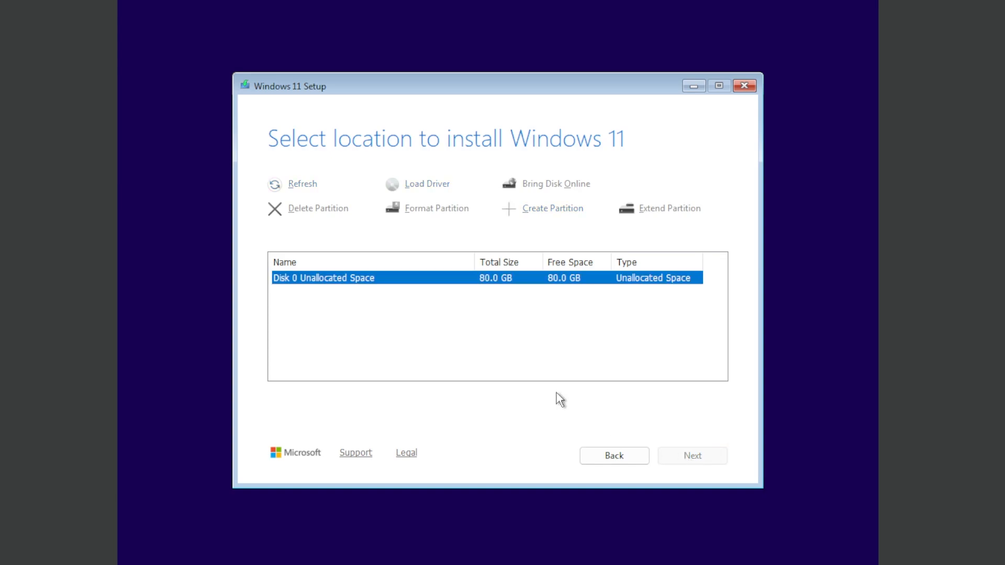
left_click(692, 455)
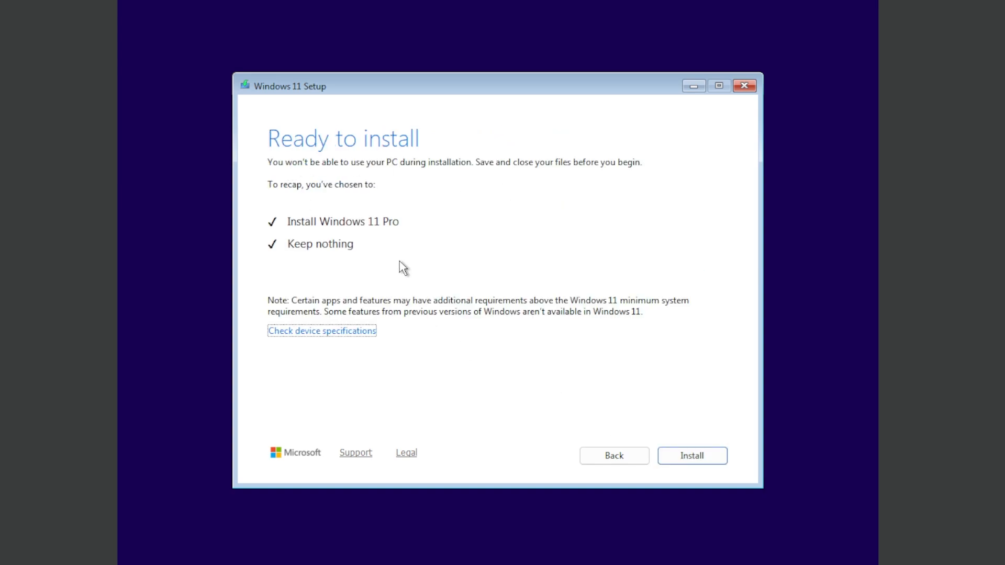
mouse_move(368, 230)
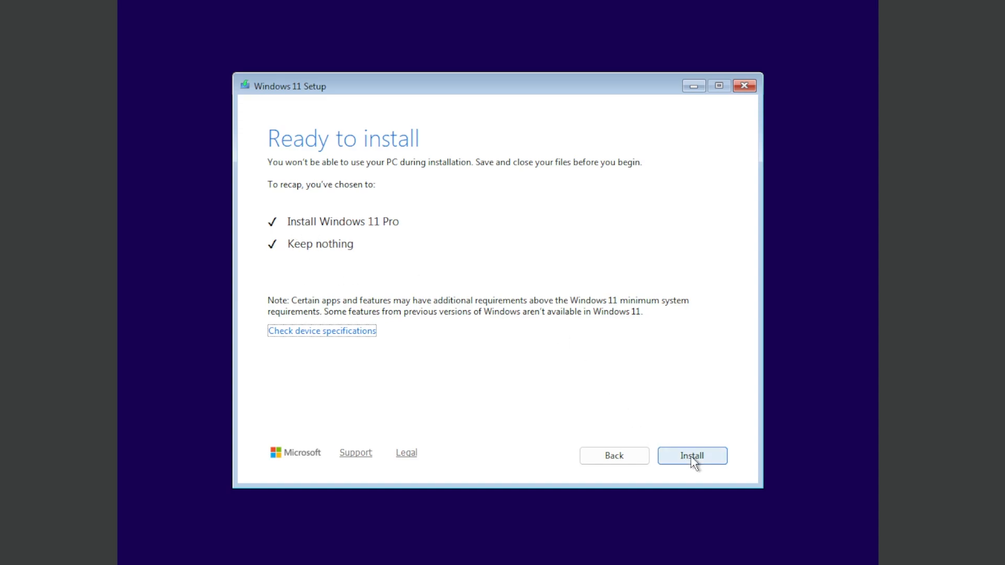
Start the Windows 11 Pro installation and wait for the region screen.
left_click(692, 455)
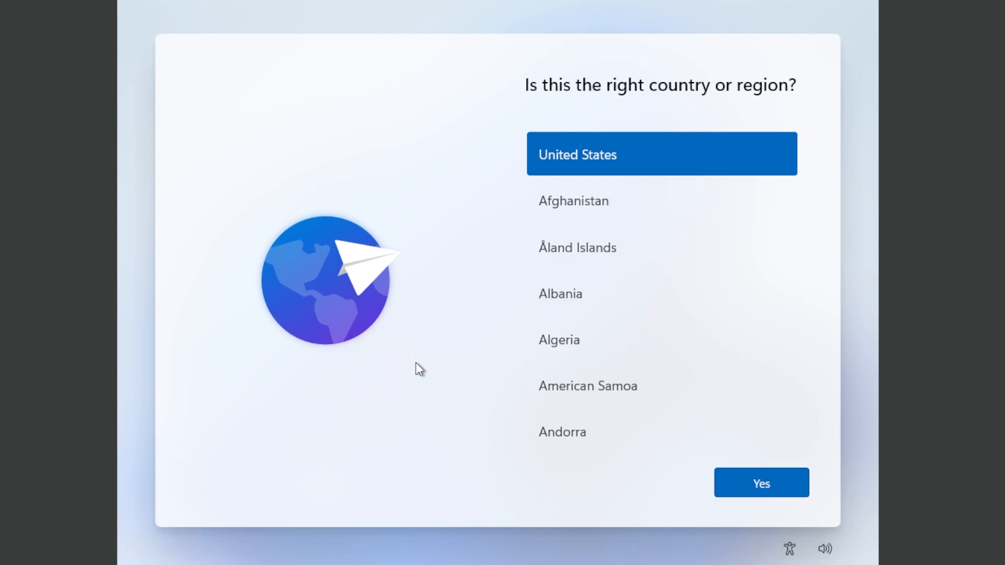
Confirm United States, name the device 'Emi', choose personal use and sign in with a Microsoft account.
left_click(761, 483)
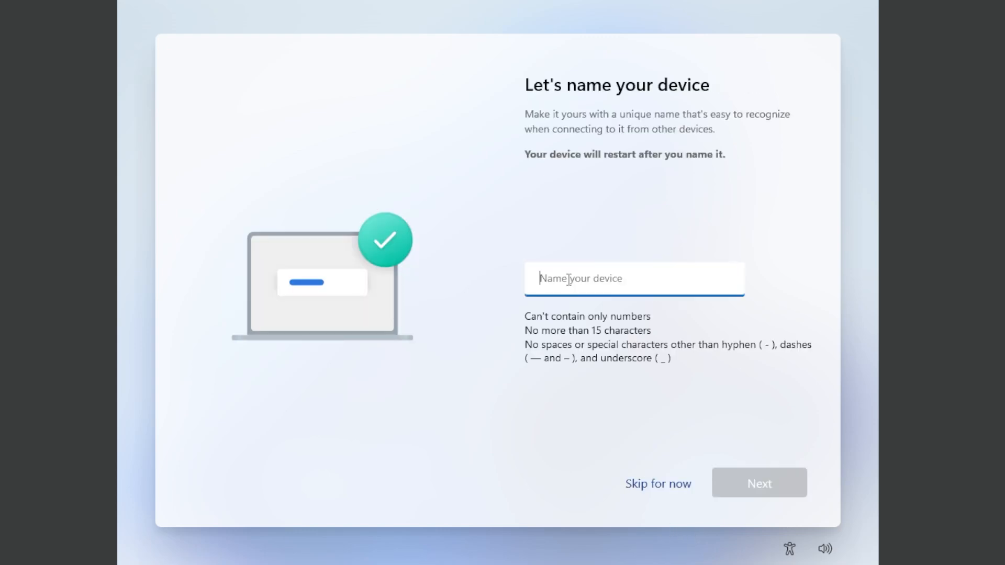
type("Emi")
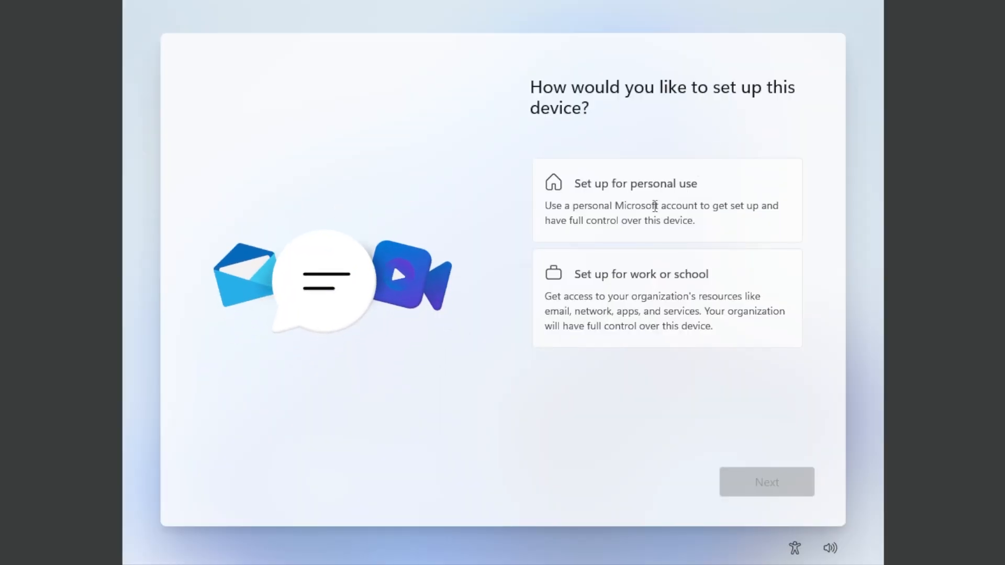
left_click(667, 201)
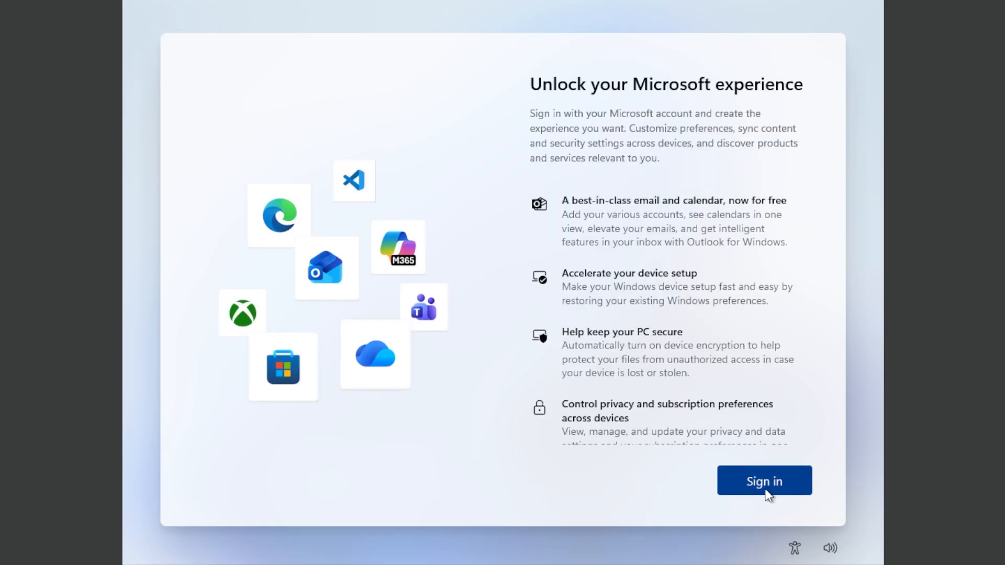
left_click(764, 481)
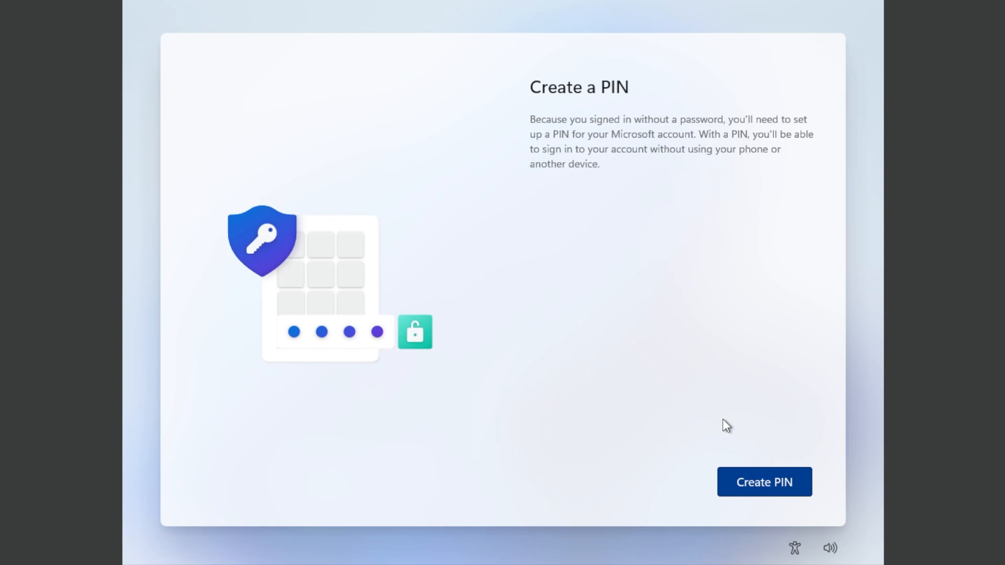
Create and confirm the sign-in PIN, then accept the privacy settings.
left_click(763, 481)
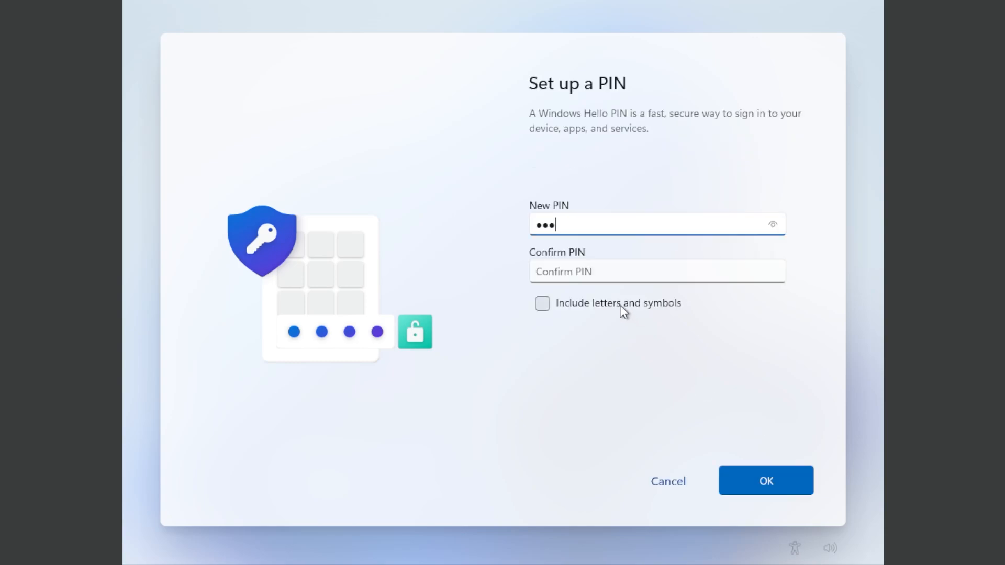
left_click(764, 481)
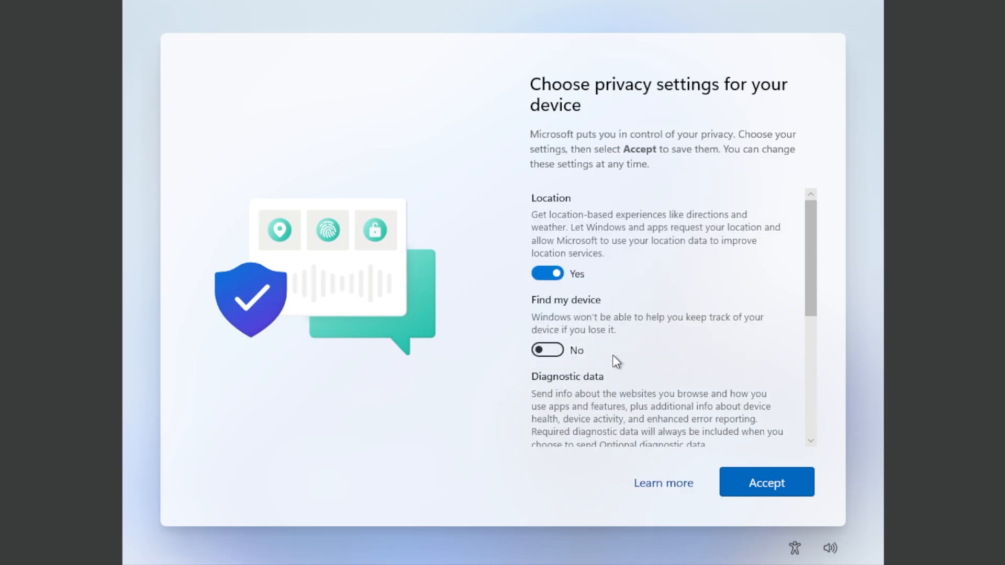
scroll("down", 3)
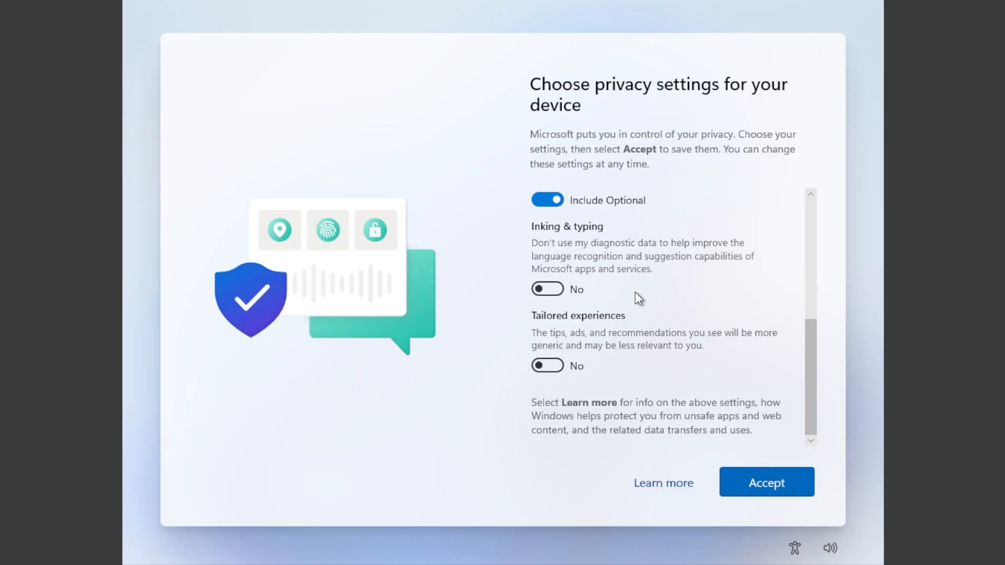
left_click(765, 482)
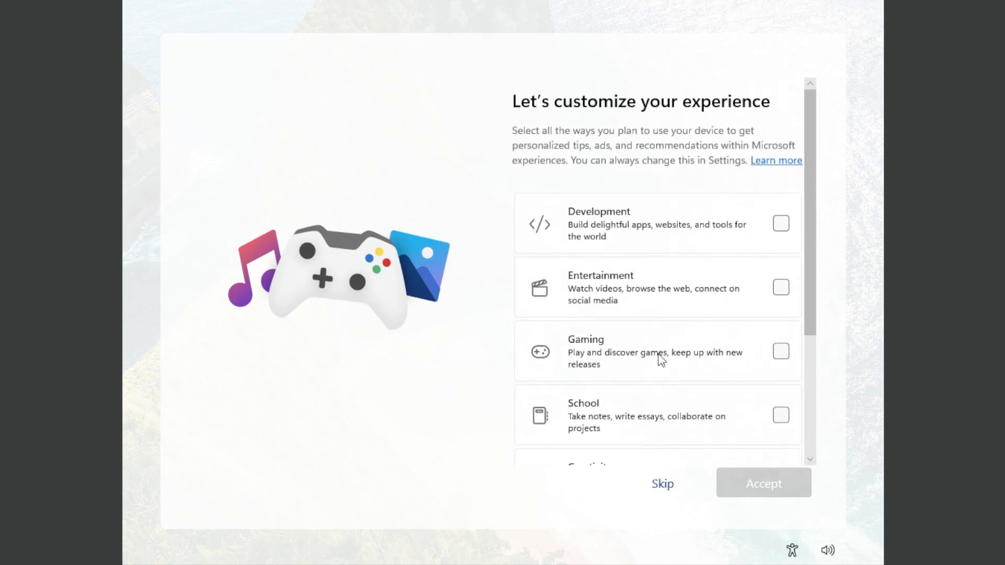
mouse_move(669, 284)
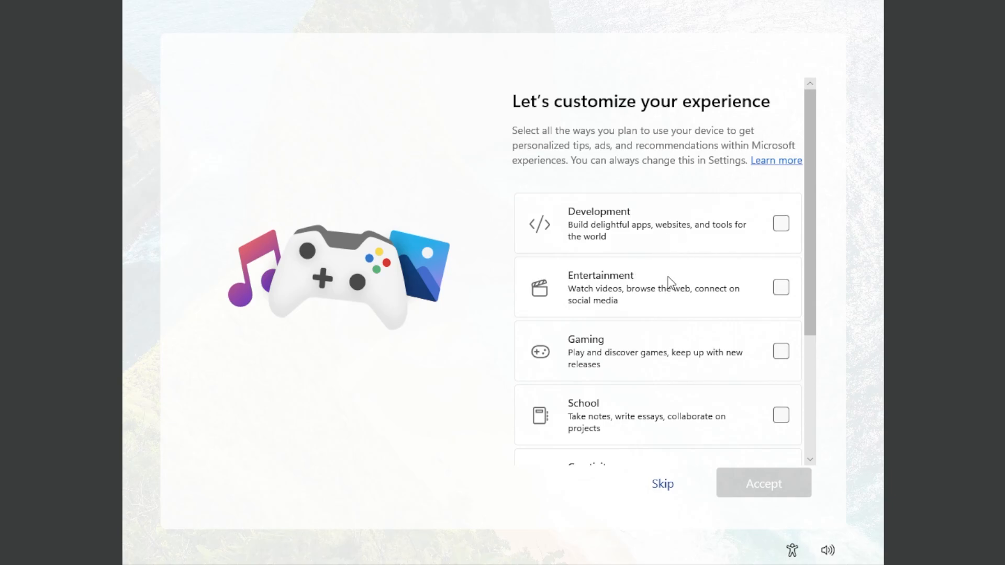
mouse_move(729, 387)
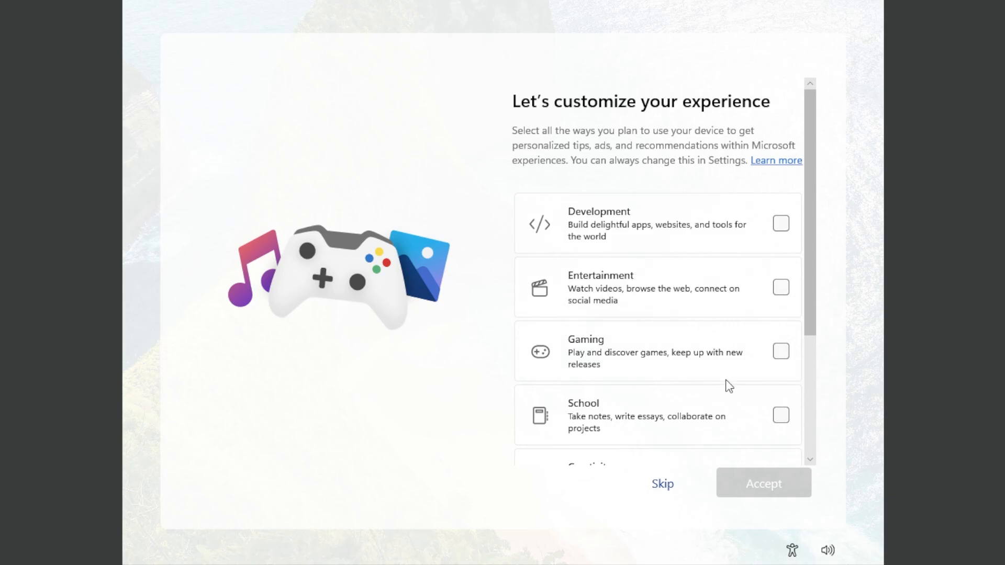
Skip device-use customization and phone linking, decline Microsoft 365 Basic and finish without Outlook email setup.
left_click(662, 484)
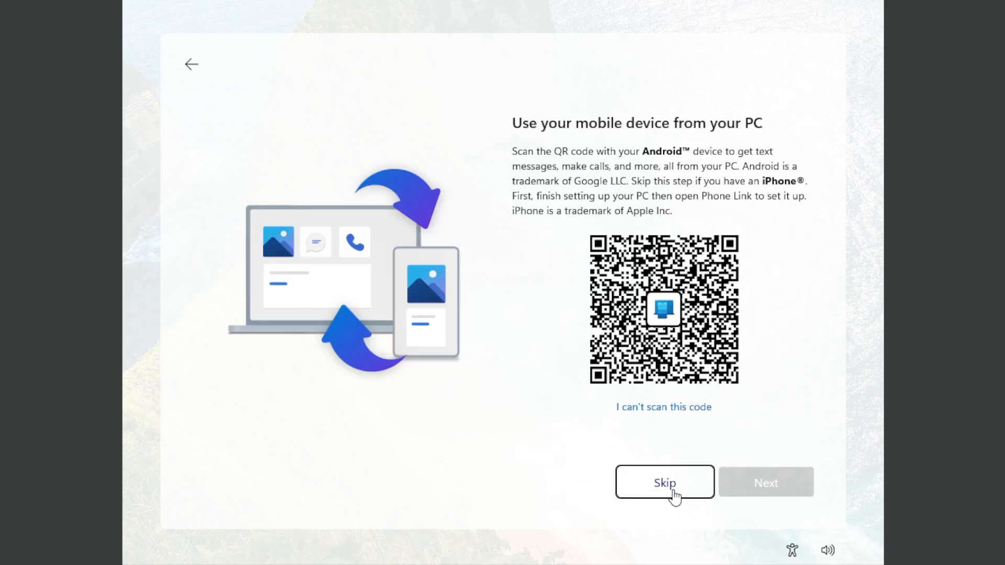
left_click(665, 482)
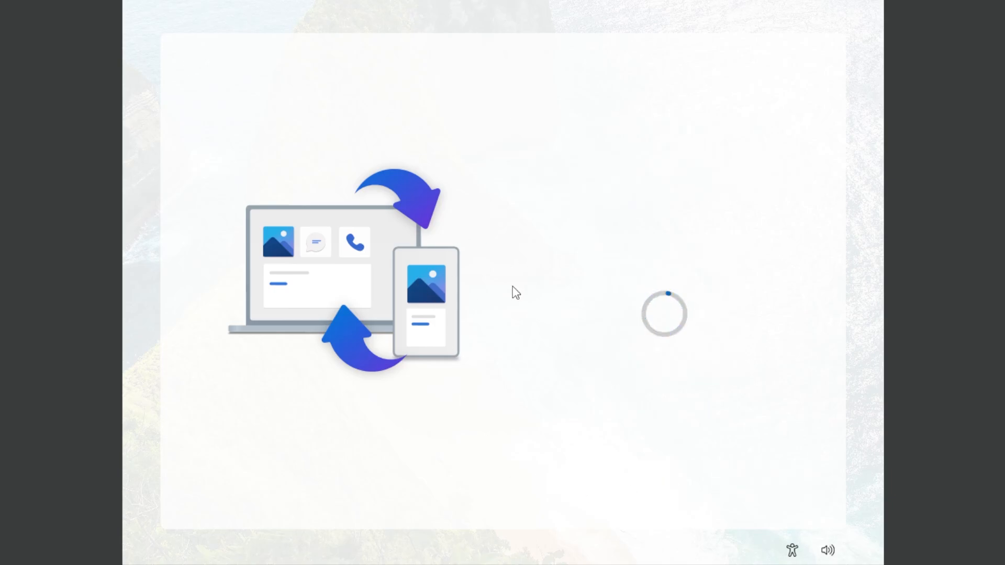
mouse_move(505, 292)
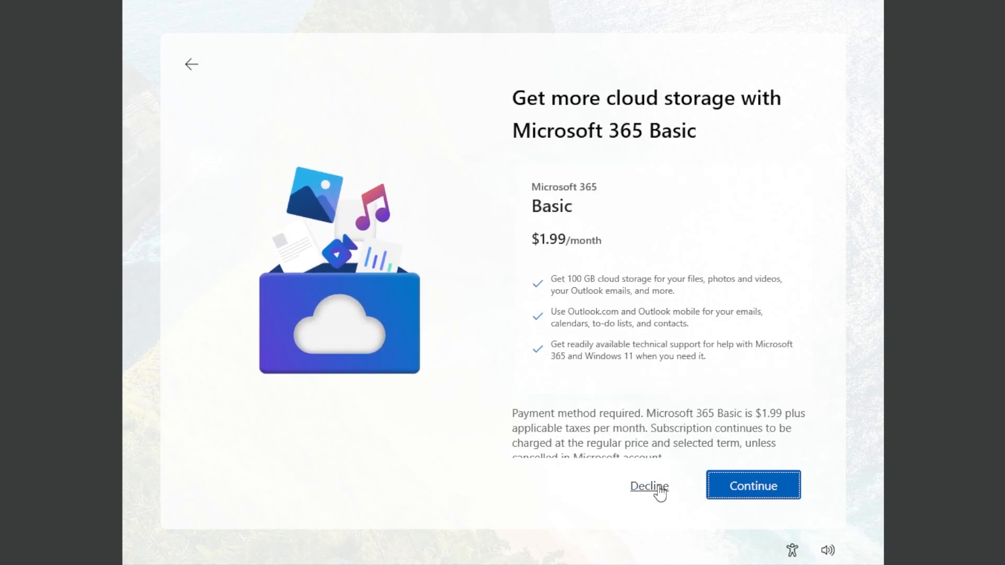
left_click(649, 486)
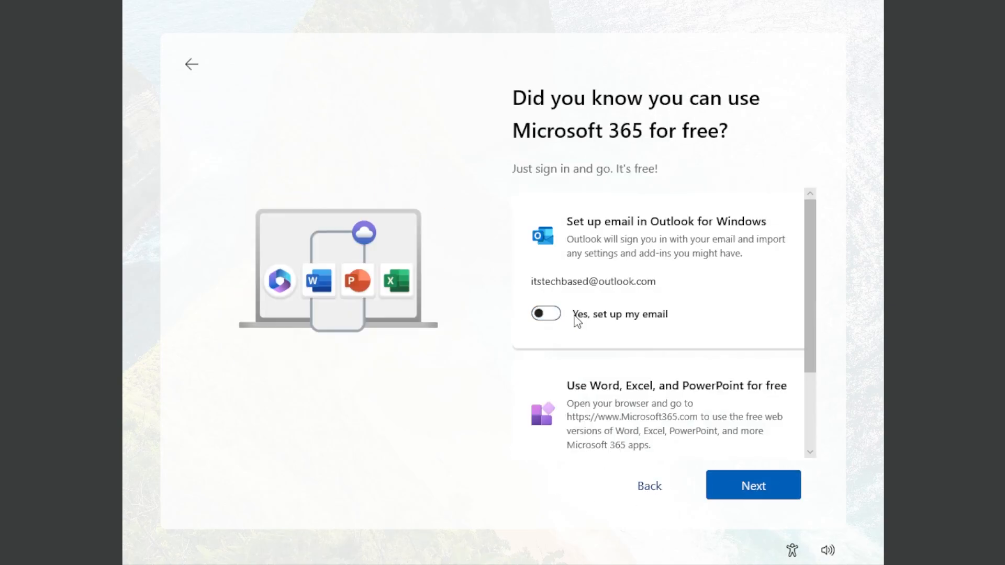
left_click(752, 485)
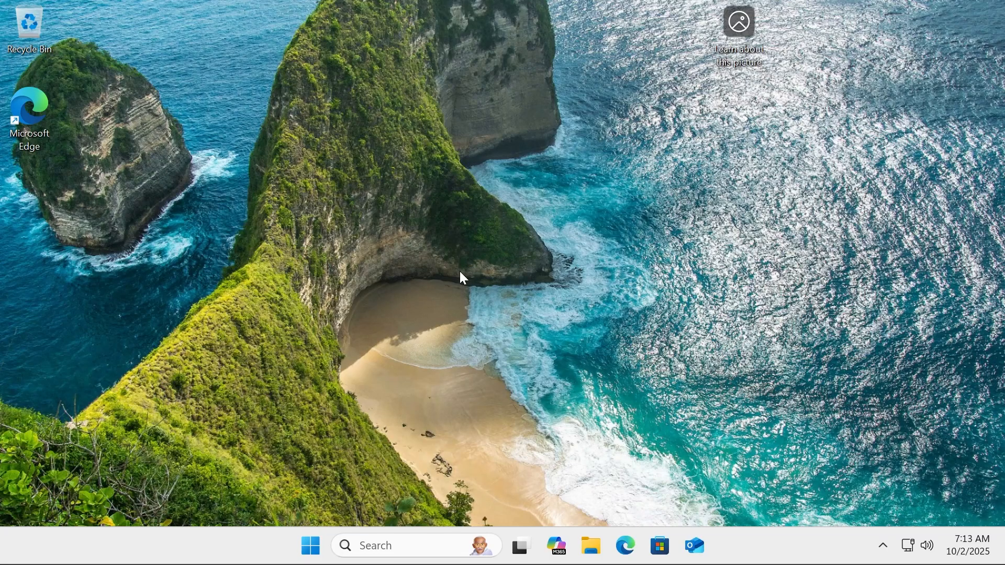
mouse_move(457, 253)
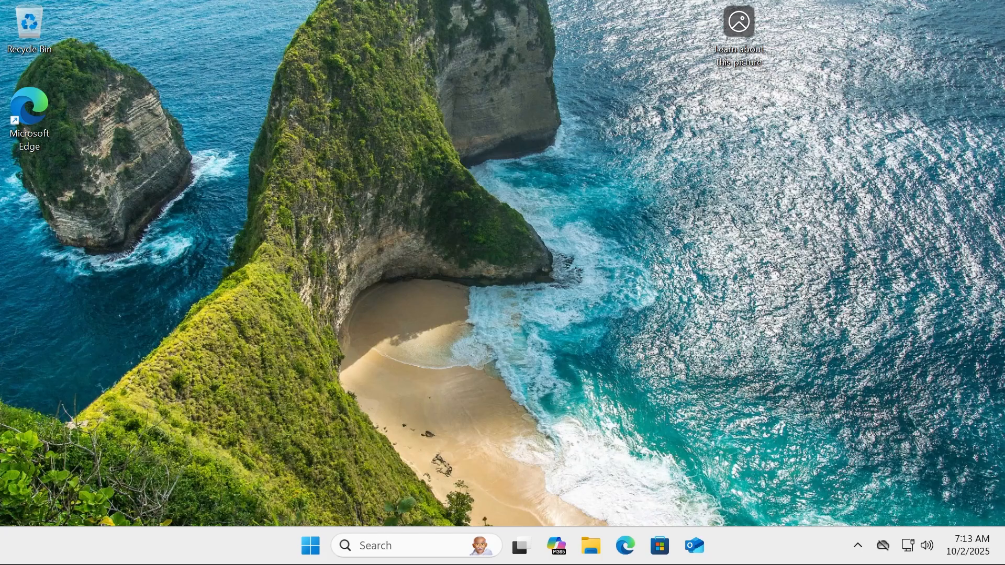
Run winver to confirm Windows 11 Pro version 25H2, build 26200.6584.
type("winver")
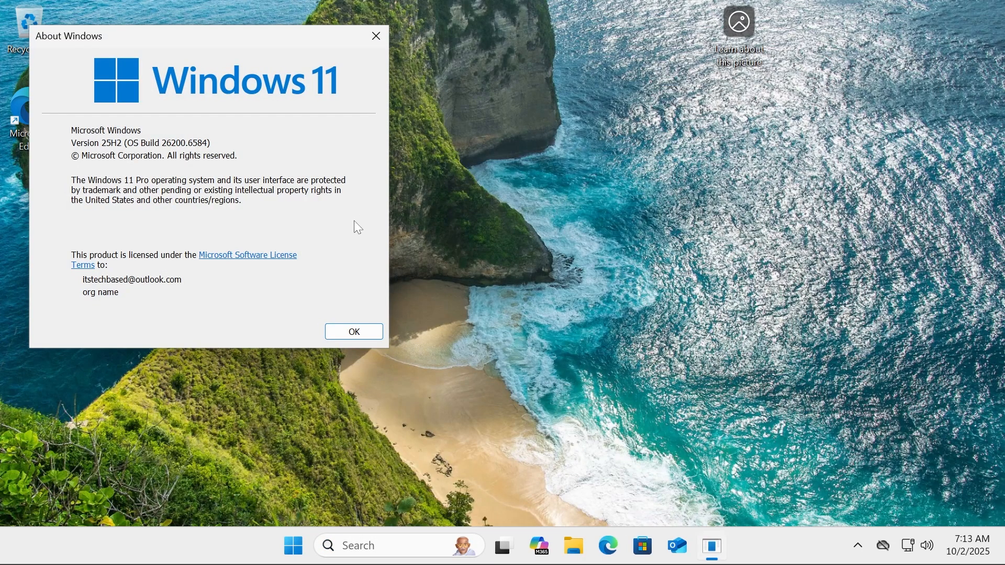
mouse_move(410, 83)
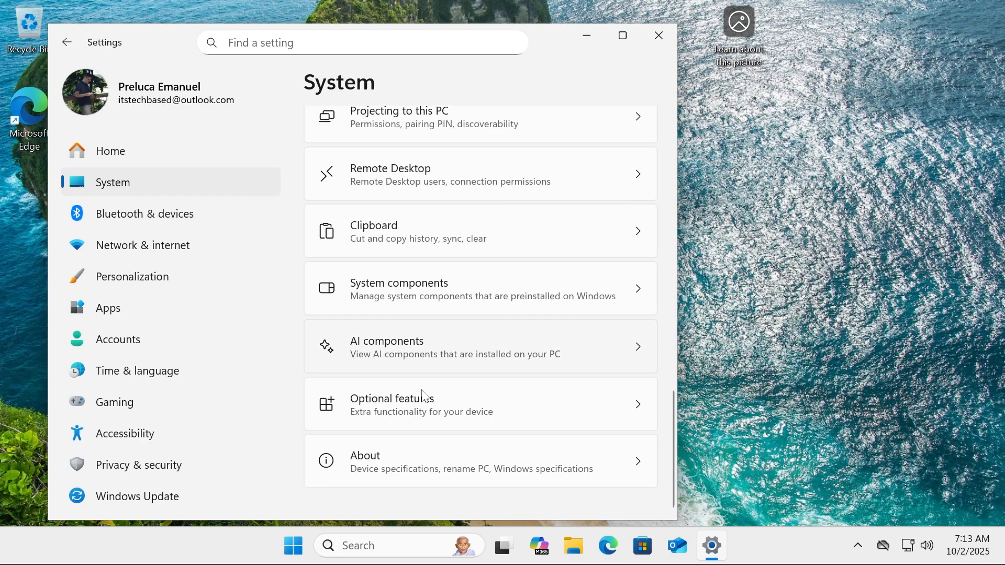
Confirm Windows 11 Pro 25H2, OS build 26200.6584 on the About page, then return to the desktop.
left_click(364, 460)
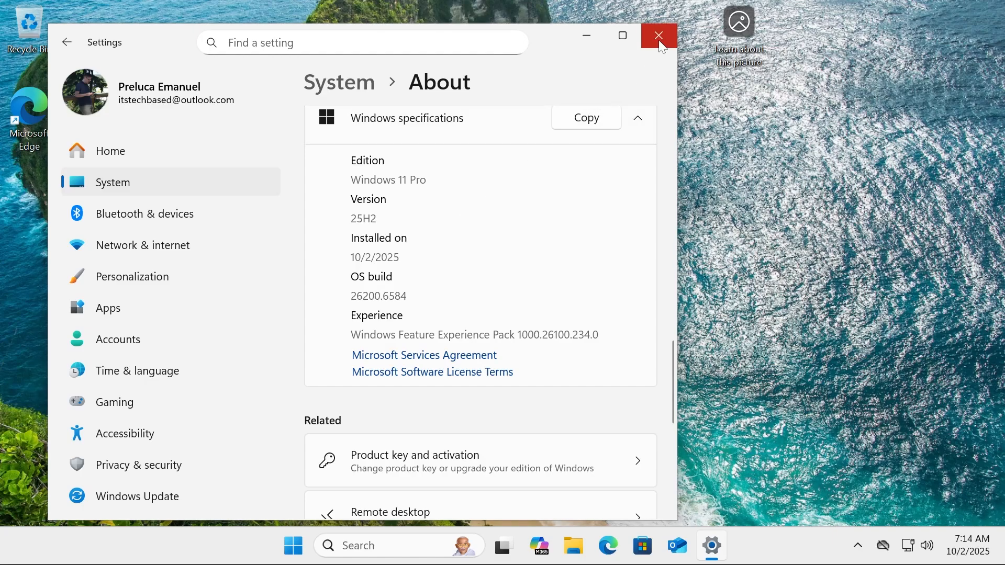
left_click(658, 36)
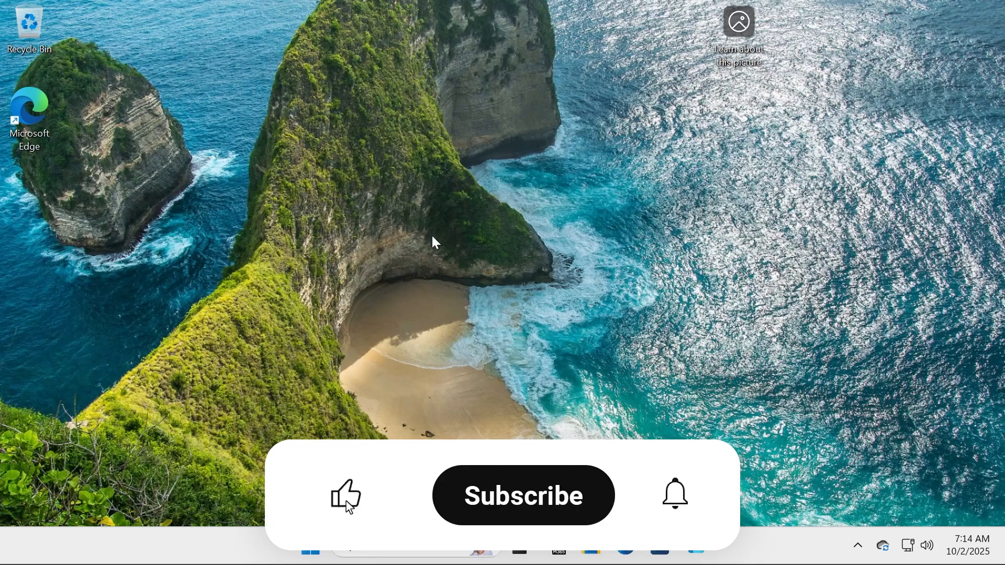
left_click(524, 495)
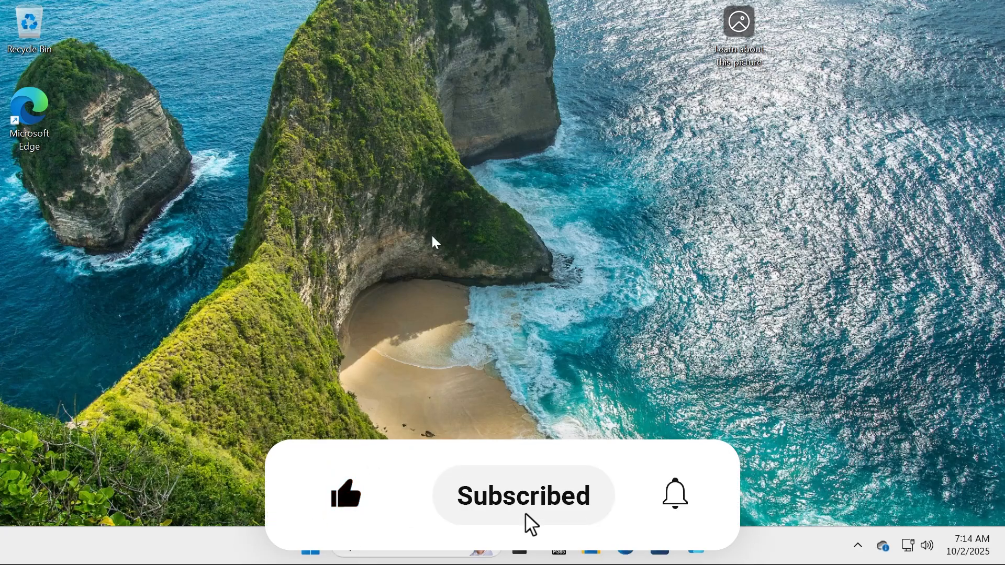